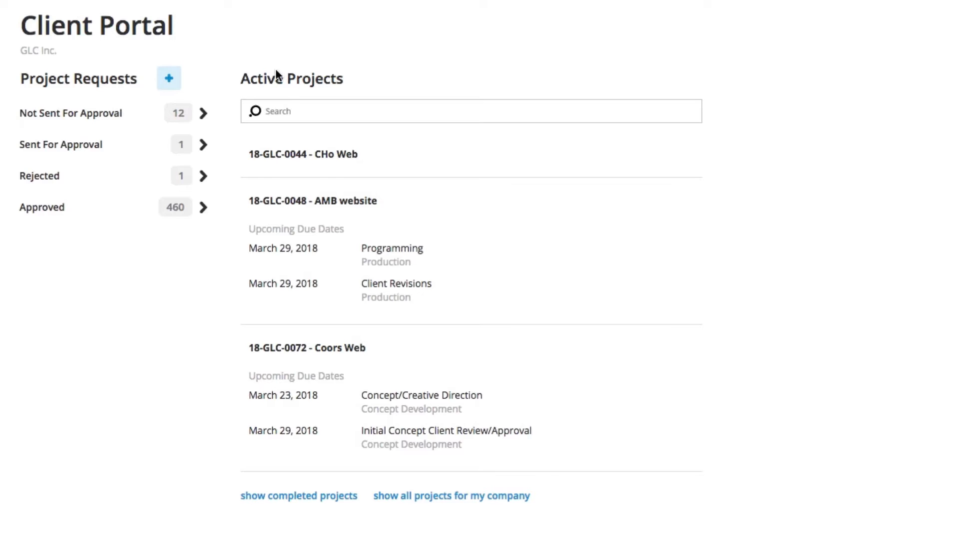
{"action": "mouse_move", "coordinate": [388, 223]}
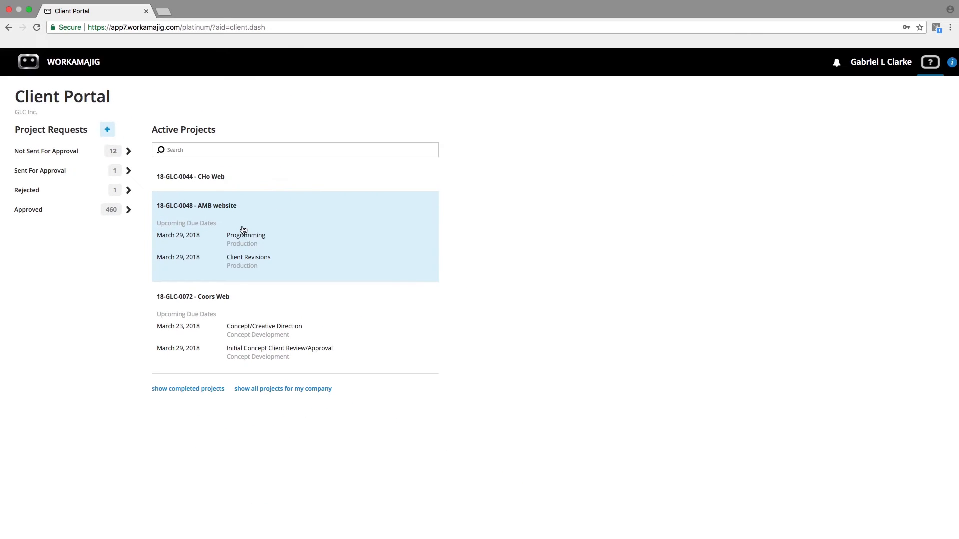
Briefly view the AMB website project details, then open the Request a Project list
{"action": "left_click", "coordinate": [196, 205]}
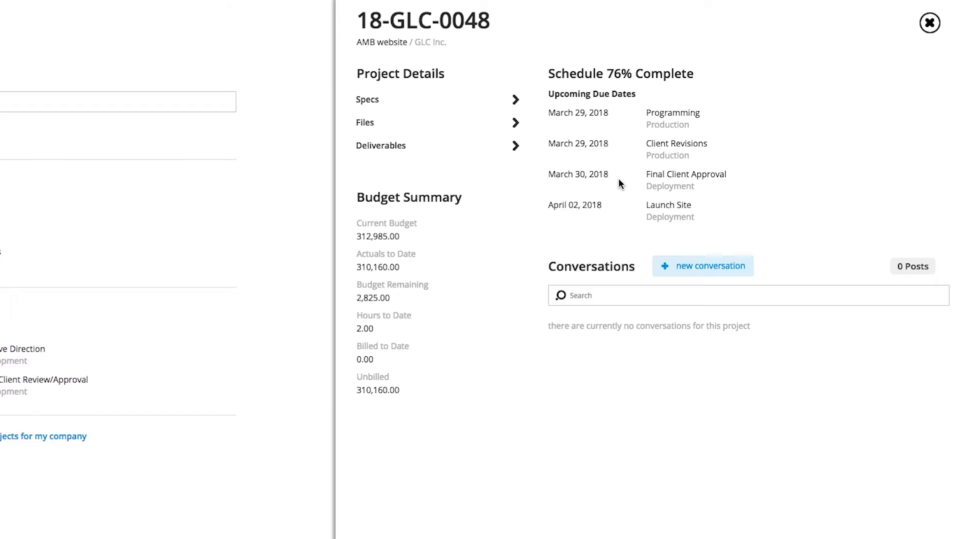
{"action": "mouse_move", "coordinate": [619, 280]}
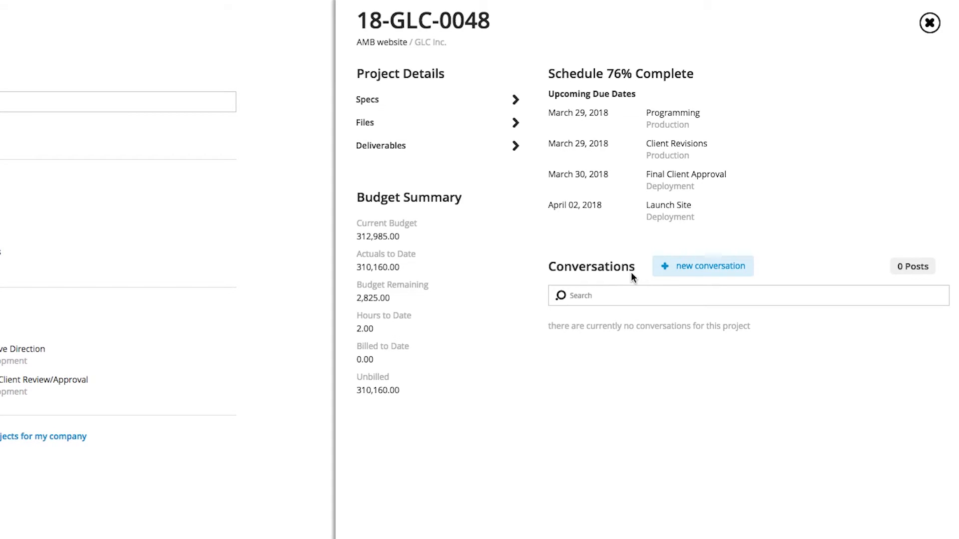
{"action": "left_click", "coordinate": [929, 23]}
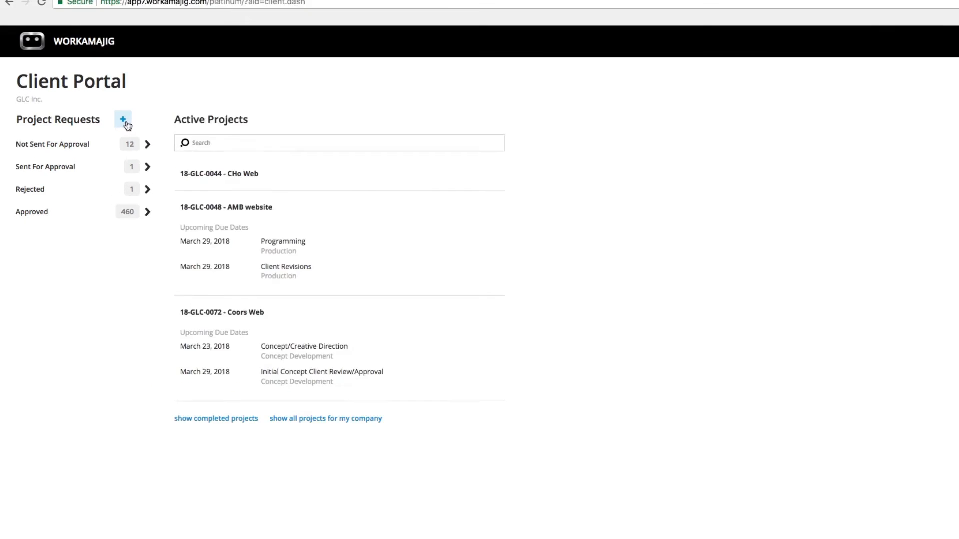
{"action": "left_click", "coordinate": [123, 119]}
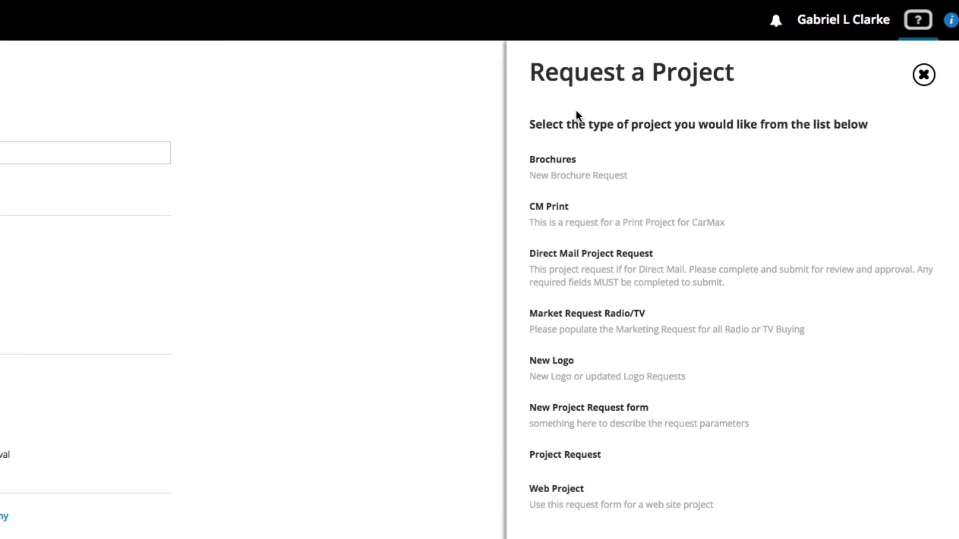
{"action": "mouse_move", "coordinate": [597, 488]}
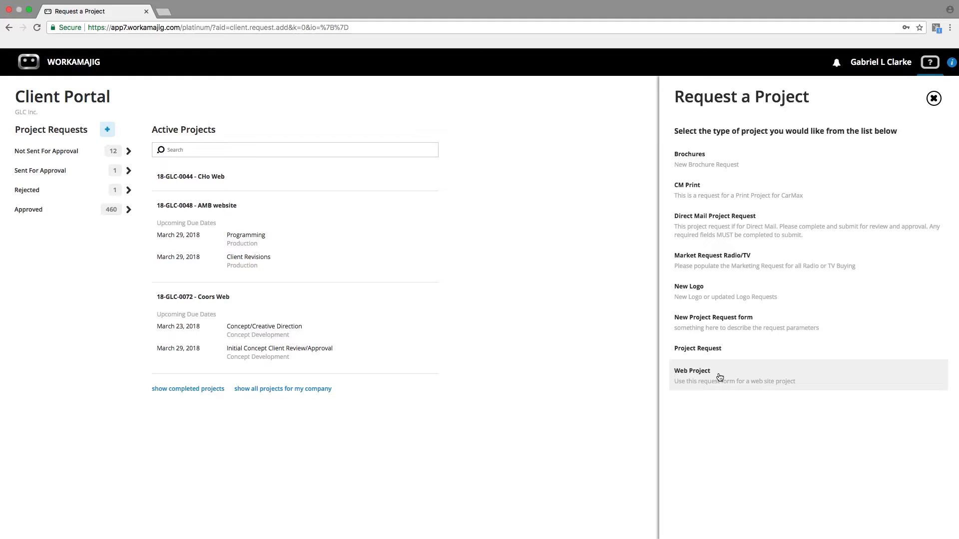
Choose Web Project to open Step 1 of 3 with pre-filled company, requester and due date
{"action": "left_click", "coordinate": [692, 375]}
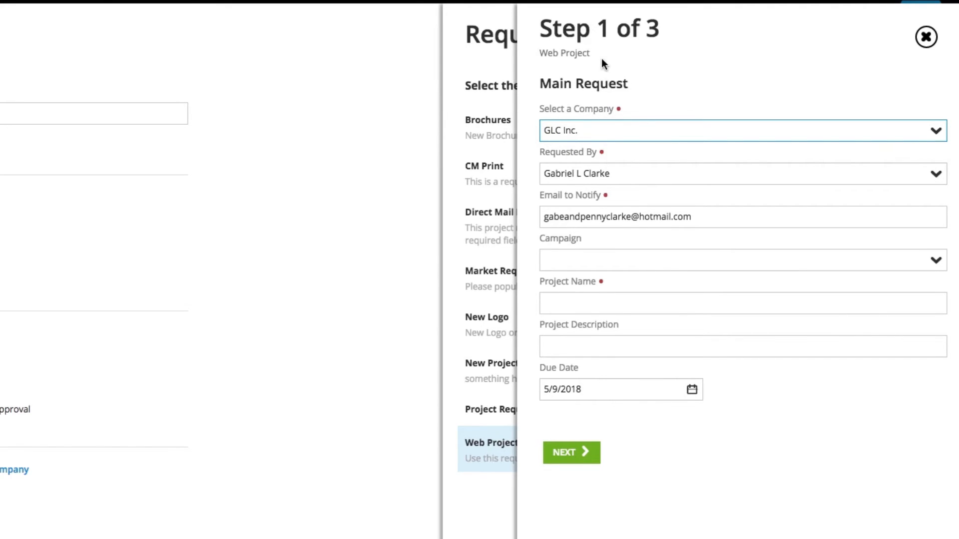
{"action": "mouse_move", "coordinate": [624, 65]}
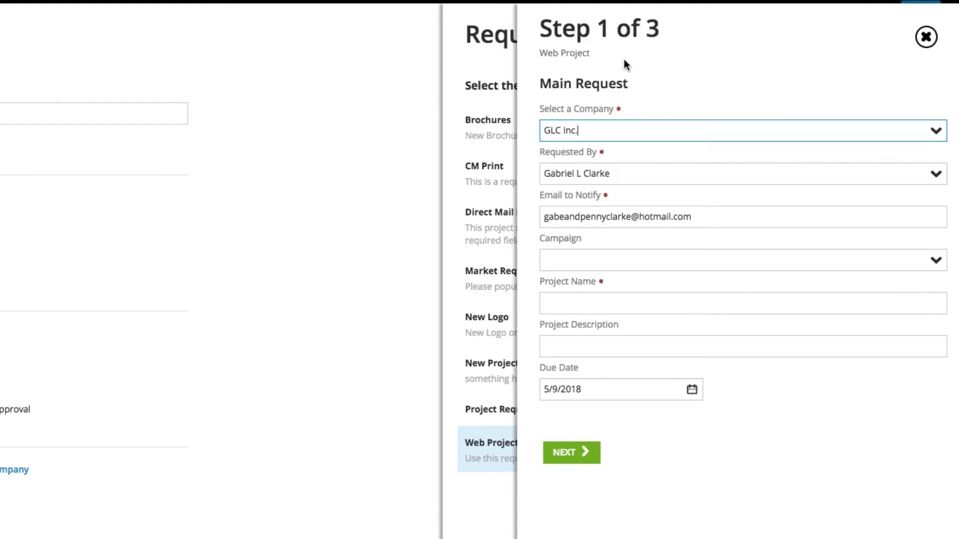
{"action": "mouse_move", "coordinate": [591, 247]}
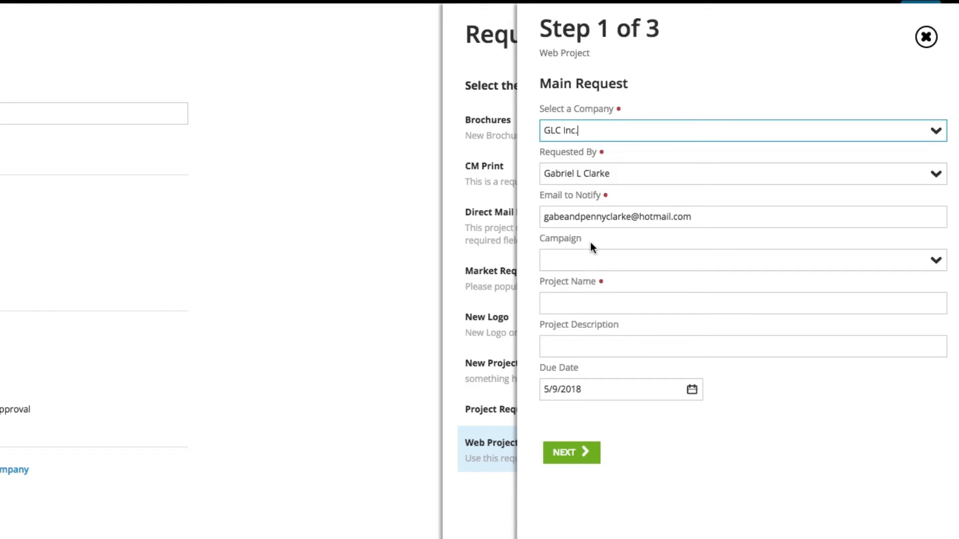
Enter 'Angle website' as the Project Name on Step 1
{"action": "left_click", "coordinate": [742, 303]}
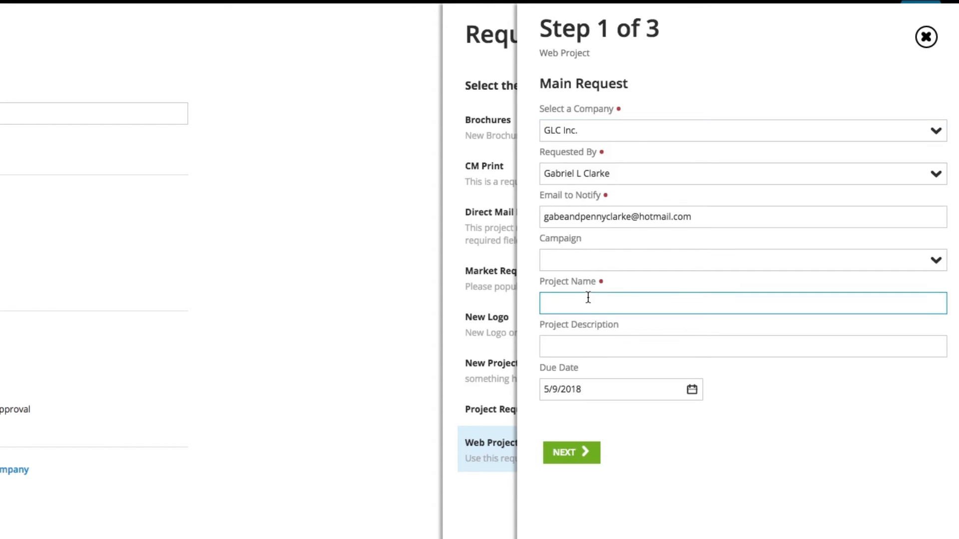
{"action": "type", "text": "Angle"}
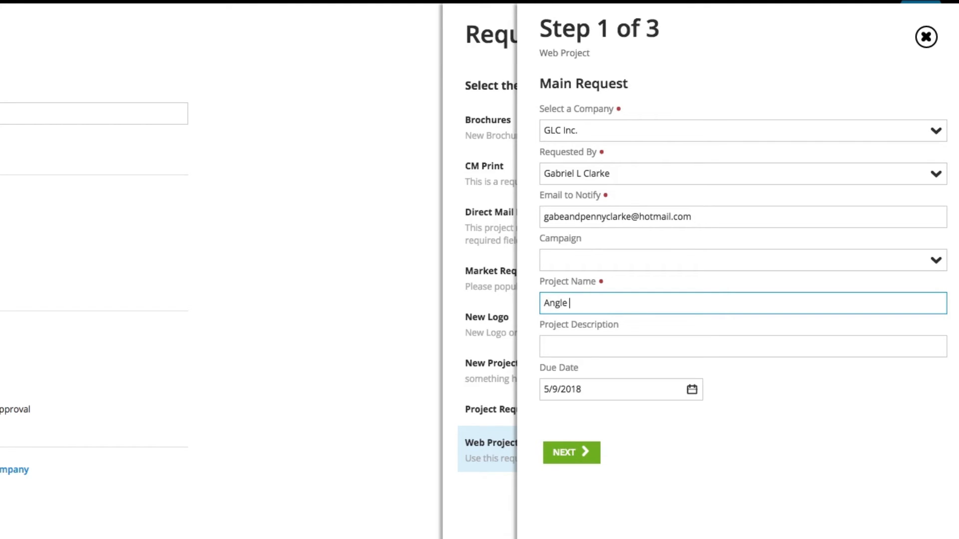
{"action": "type", "text": "website"}
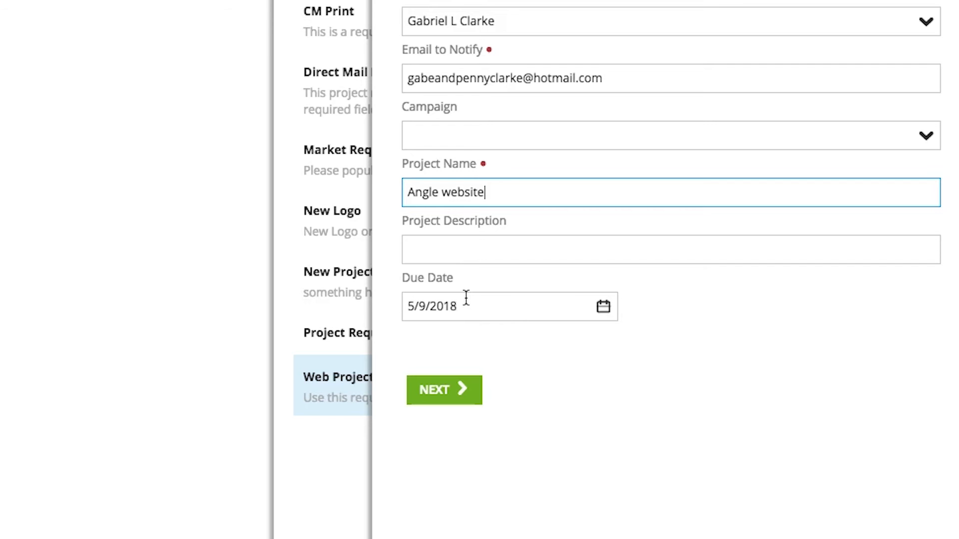
{"action": "mouse_move", "coordinate": [477, 335]}
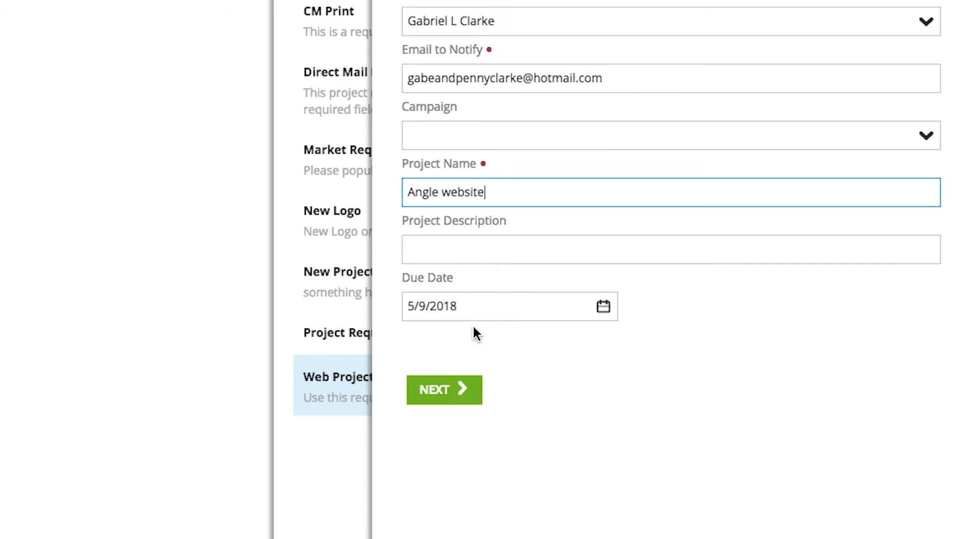
Advance the Web Project request to Step 2 of 3, the publication specs
{"action": "left_click", "coordinate": [444, 389]}
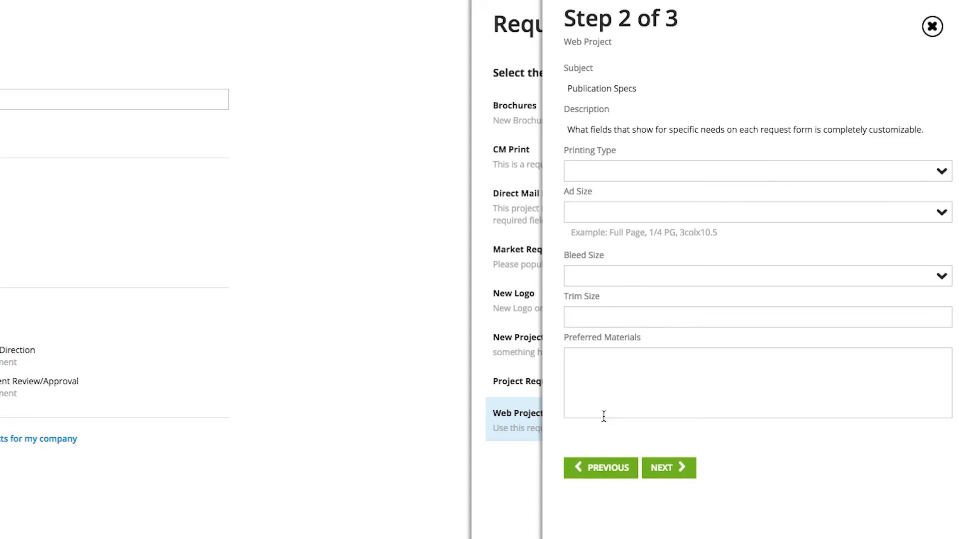